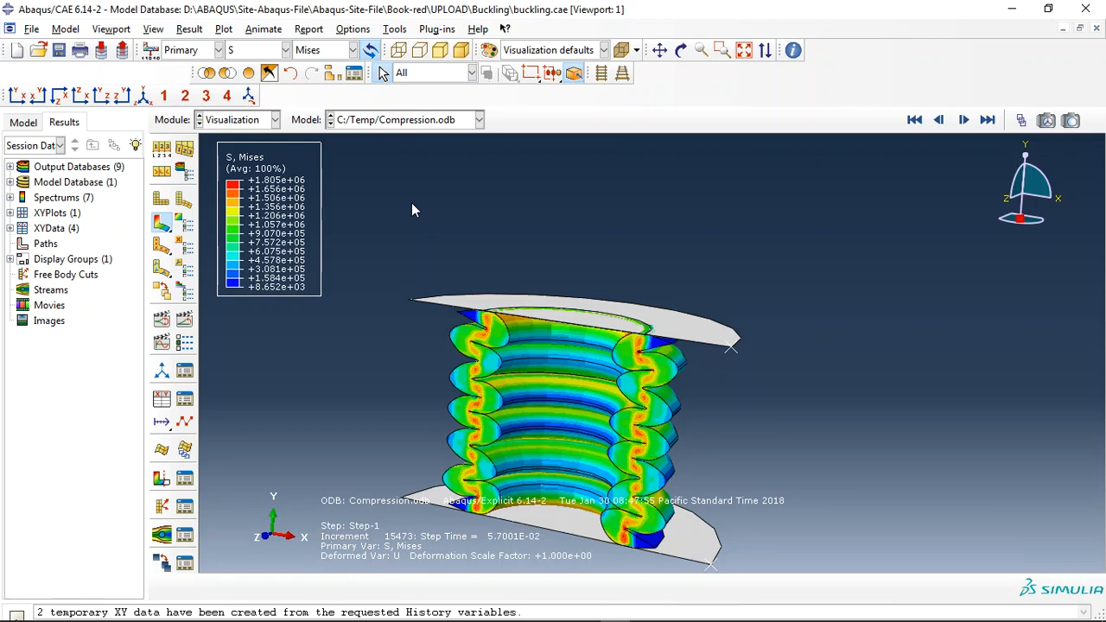
mouse_move(460, 214)
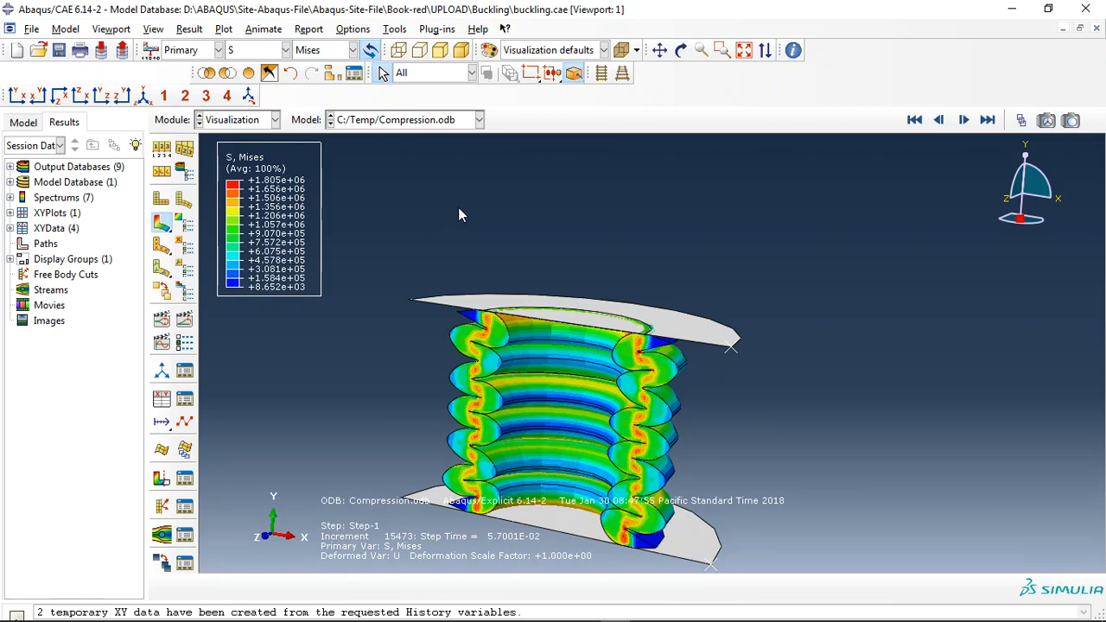
mouse_move(411, 235)
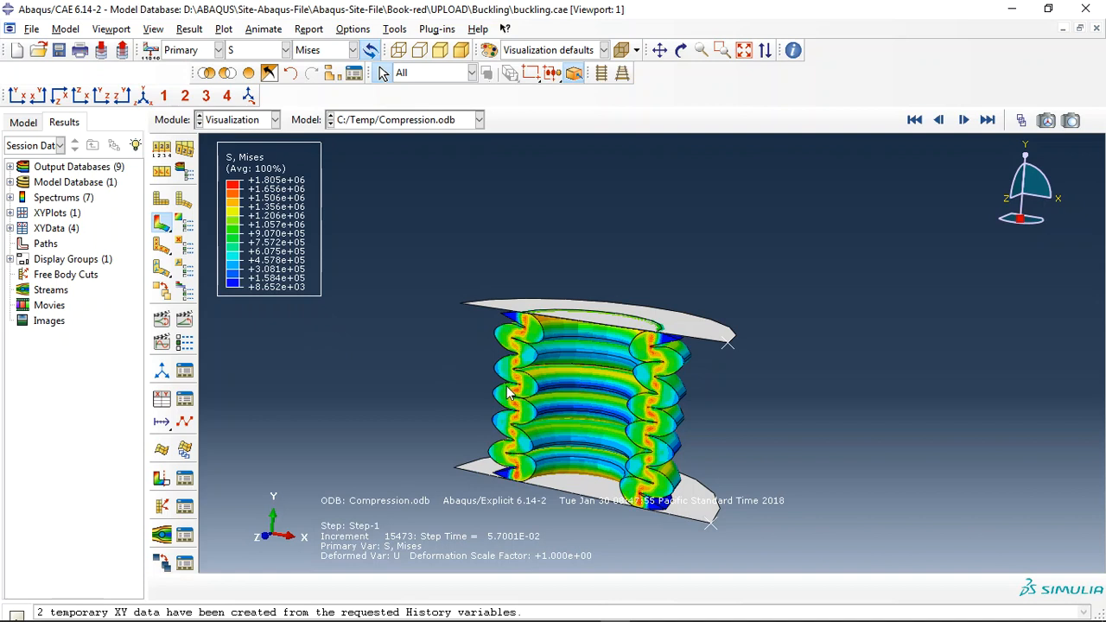
mouse_move(587, 396)
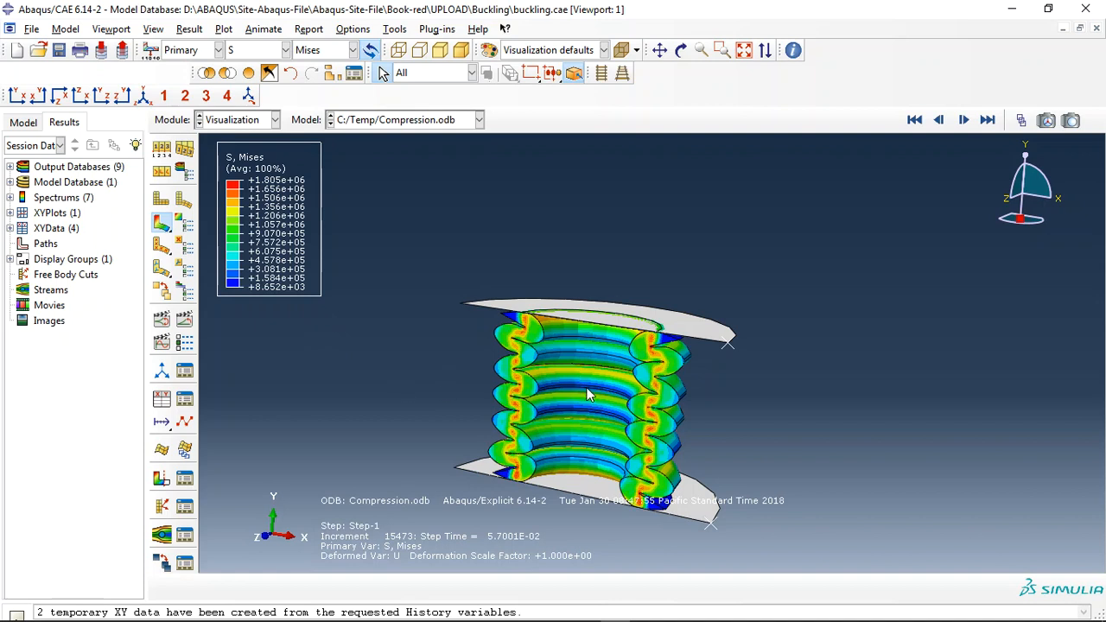
mouse_move(601, 411)
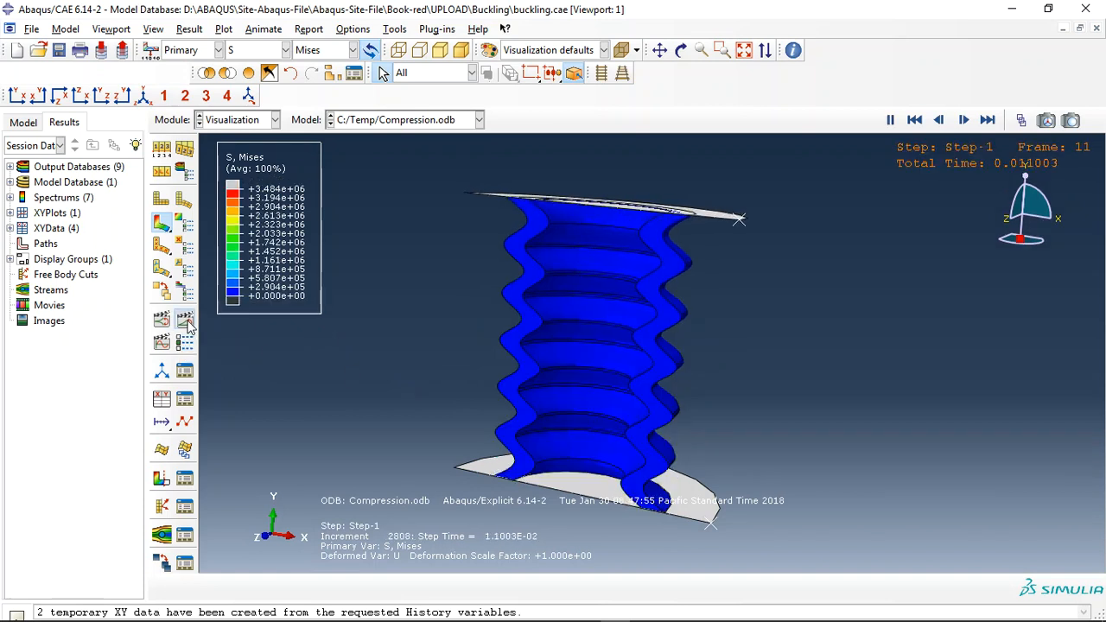
Step: Run the bellows Mises animation, then list the whole-model energy history outputs of Compression.odb
click(964, 121)
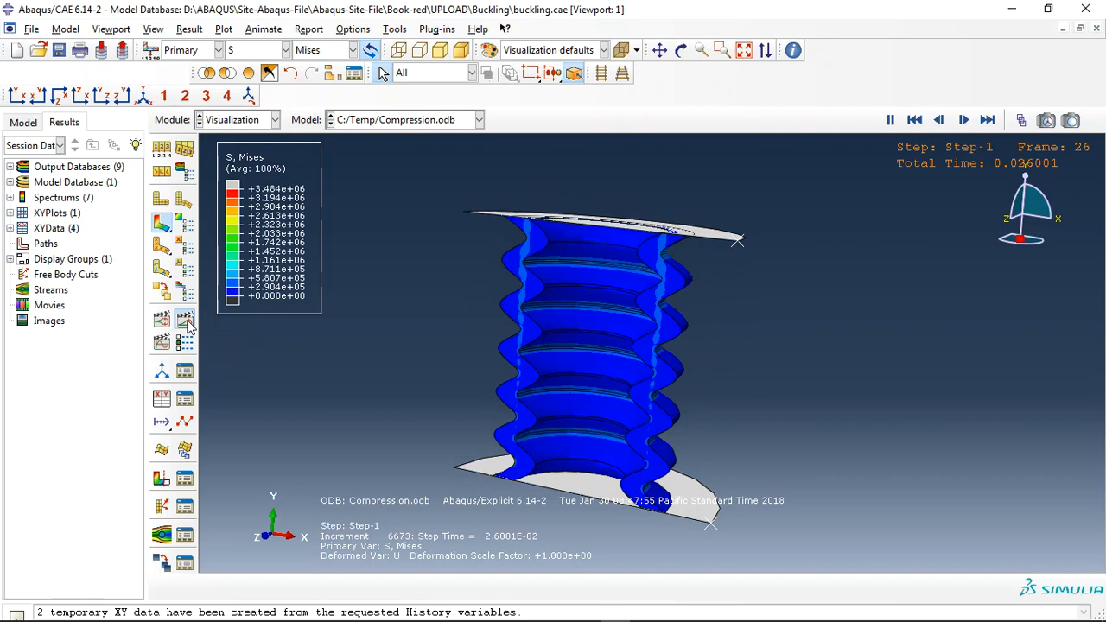
click(964, 121)
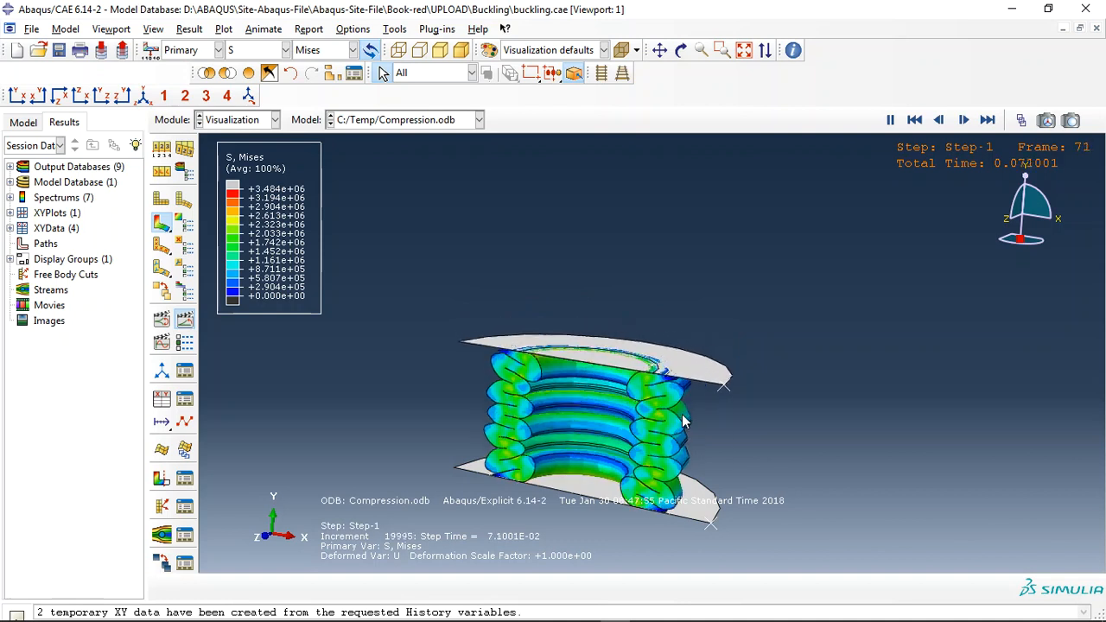
click(964, 121)
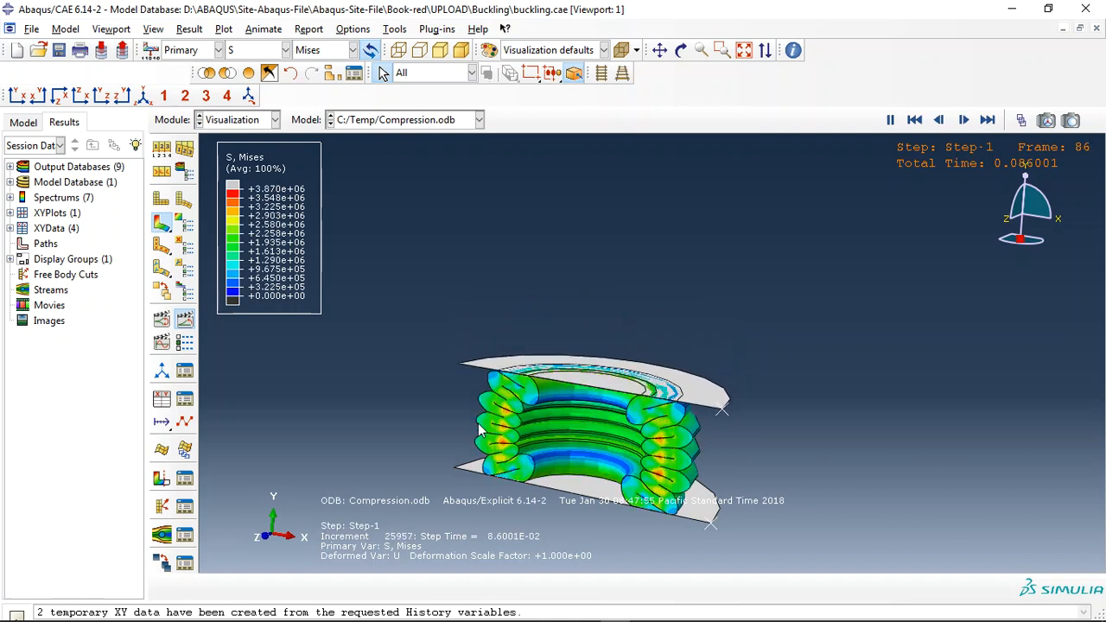
click(914, 121)
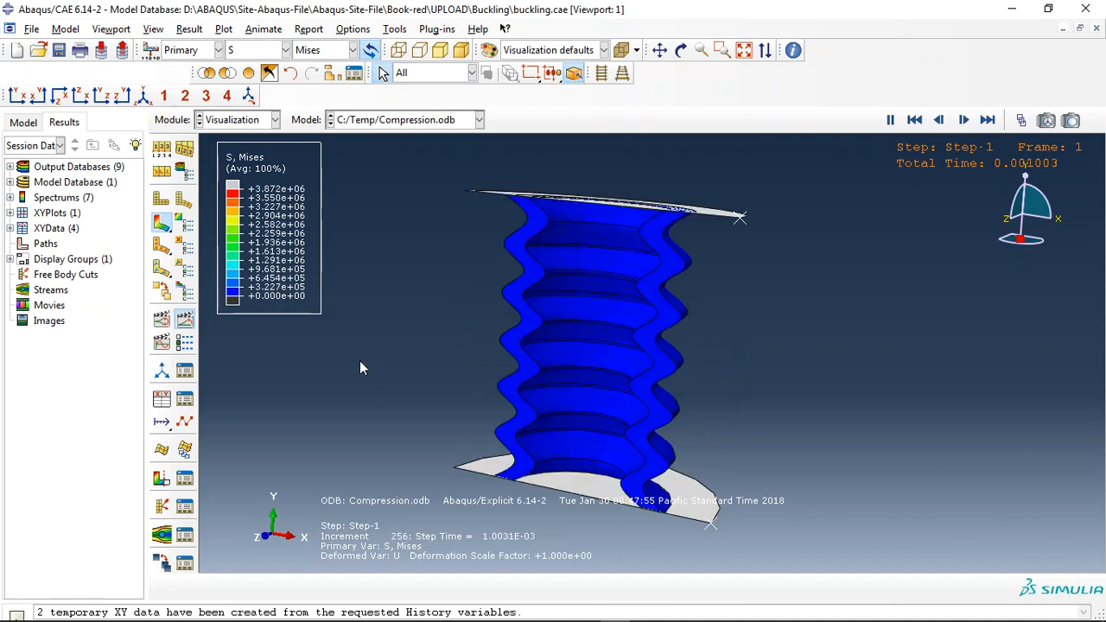
click(962, 121)
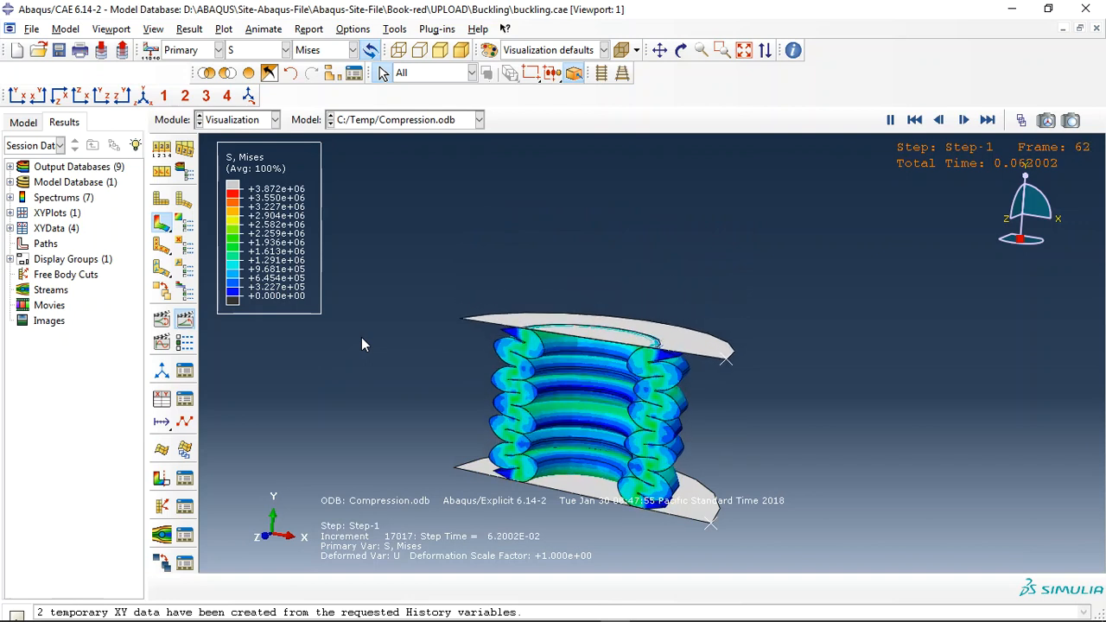
click(964, 121)
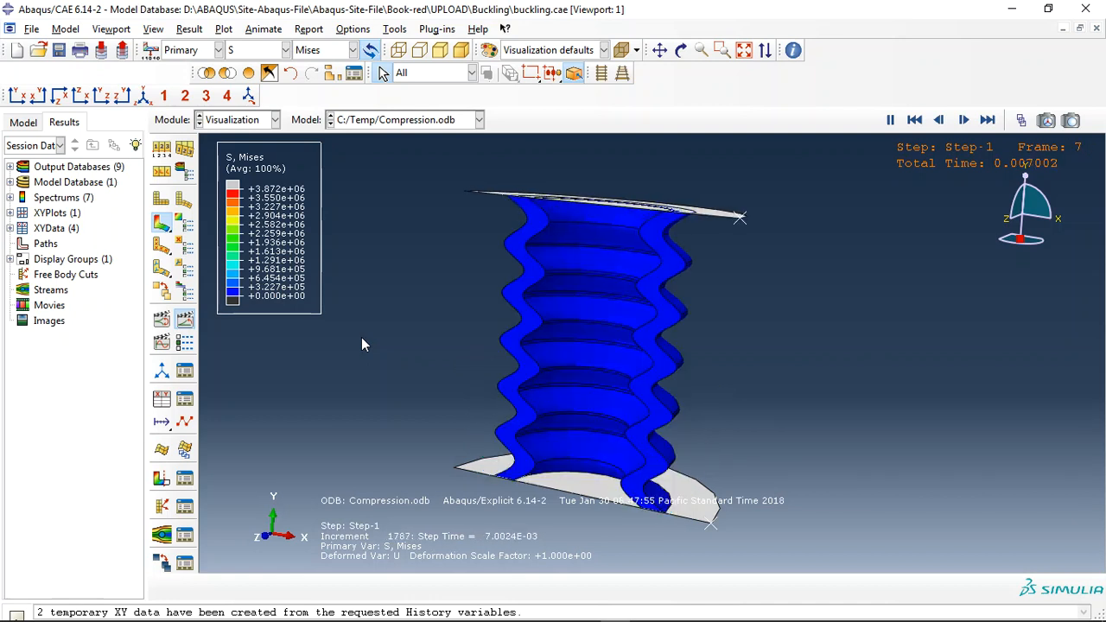
click(963, 121)
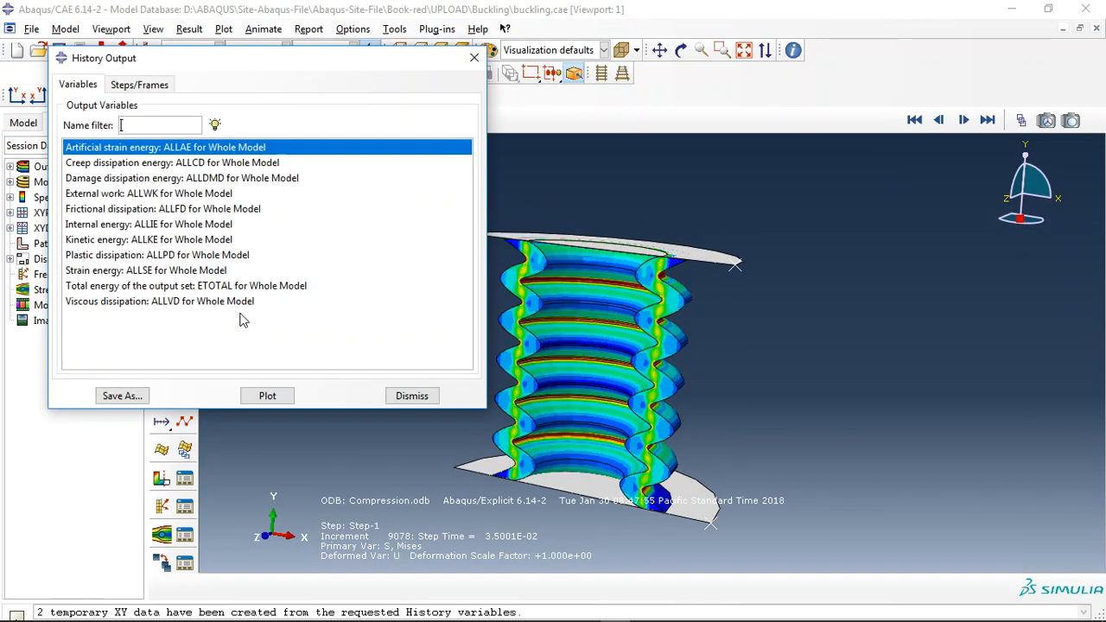
Step: Plot the ALLIE and ALLKE energy histories over time, then dismiss the list back to the Mises view
click(149, 224)
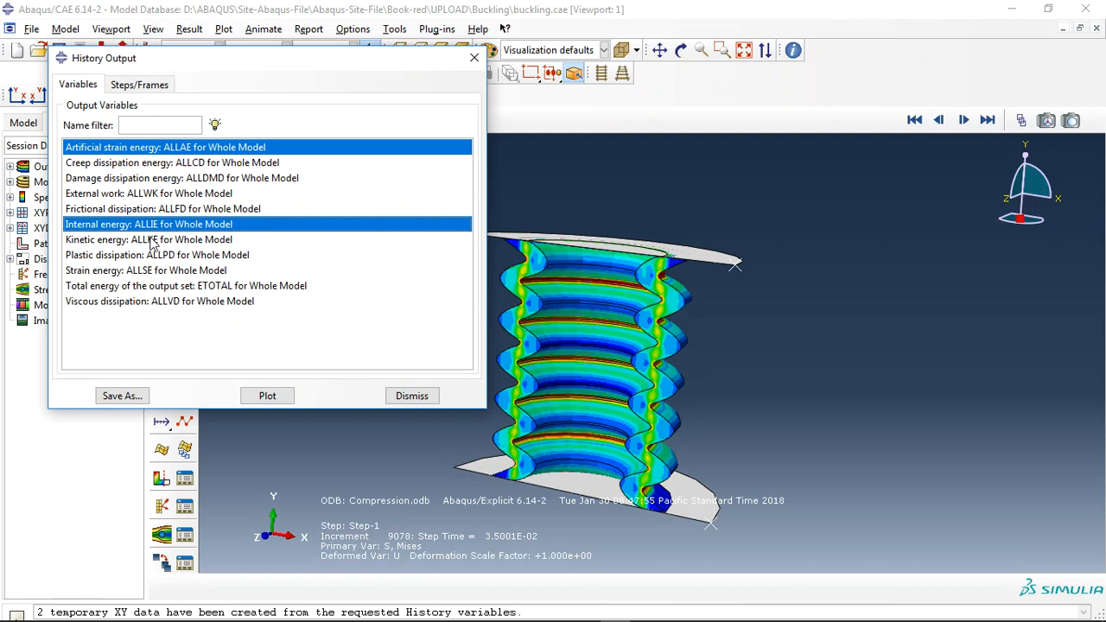
mouse_move(93, 248)
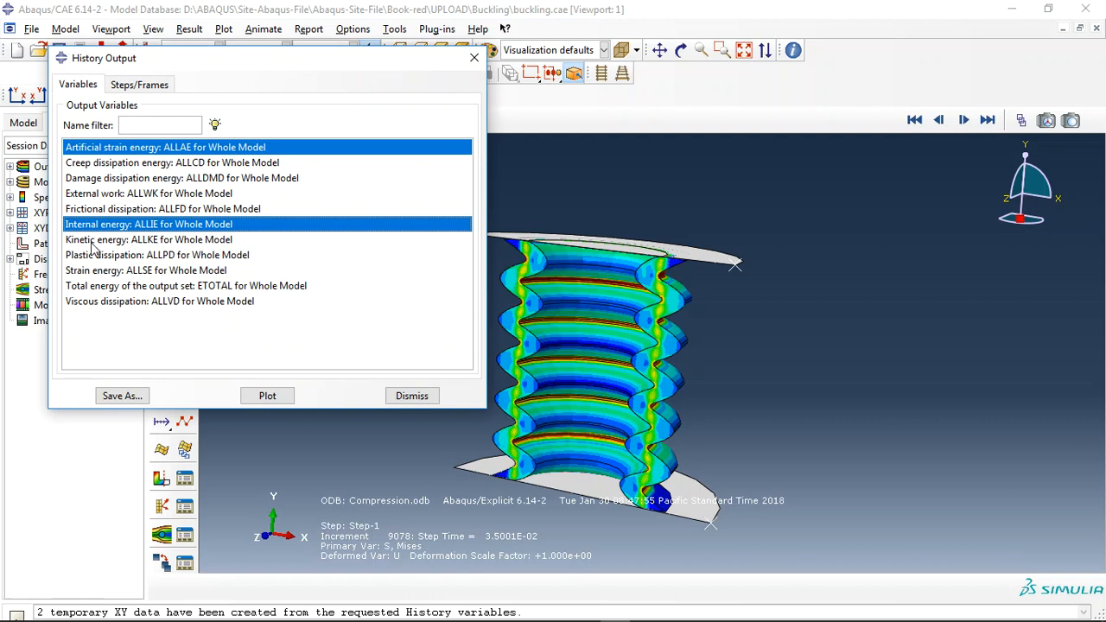
click(266, 394)
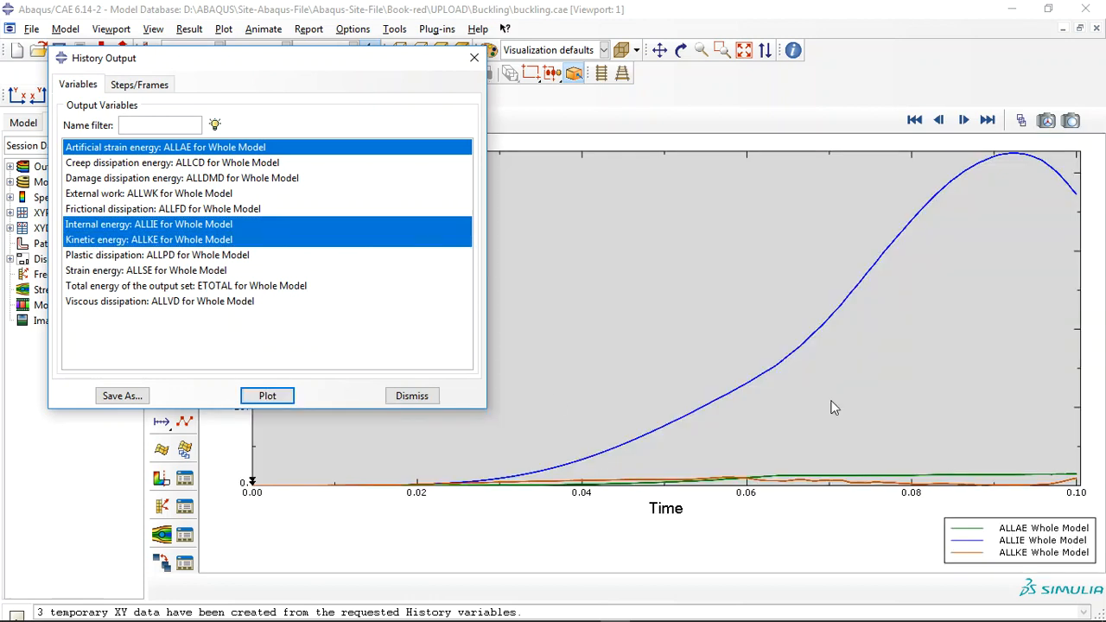
mouse_move(993, 490)
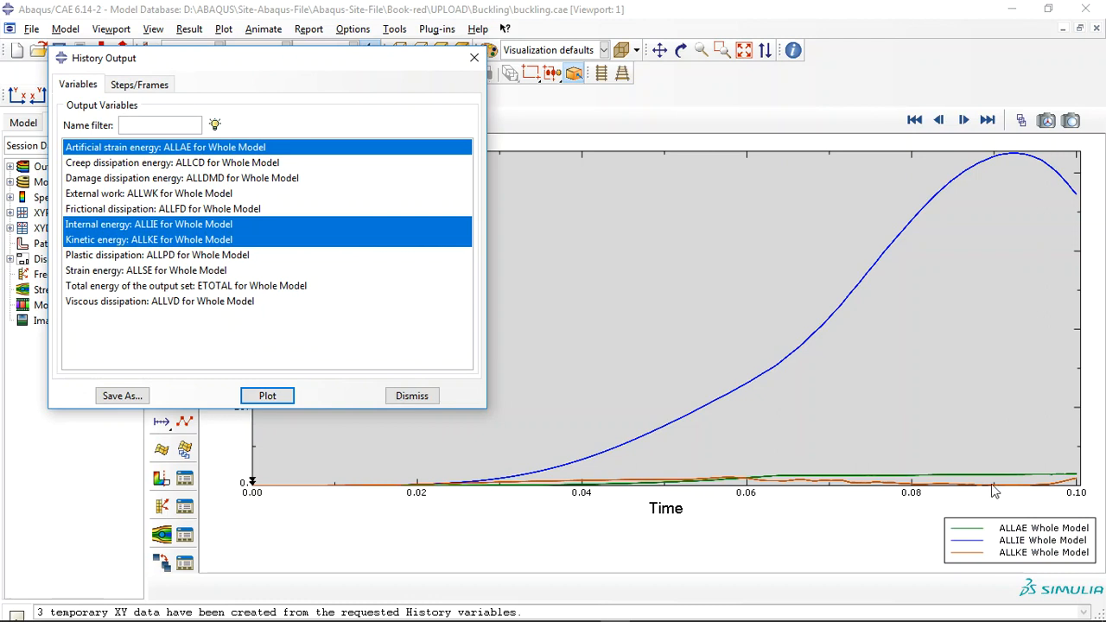
click(266, 395)
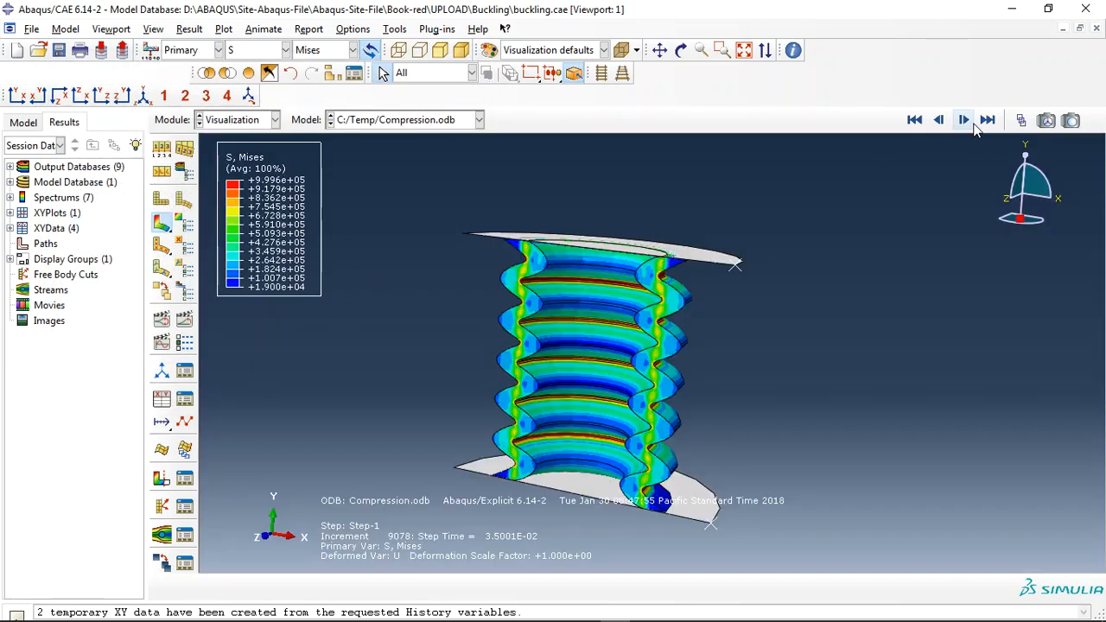
Step: Replay the bellows compression Mises animation from the animation controls
click(962, 121)
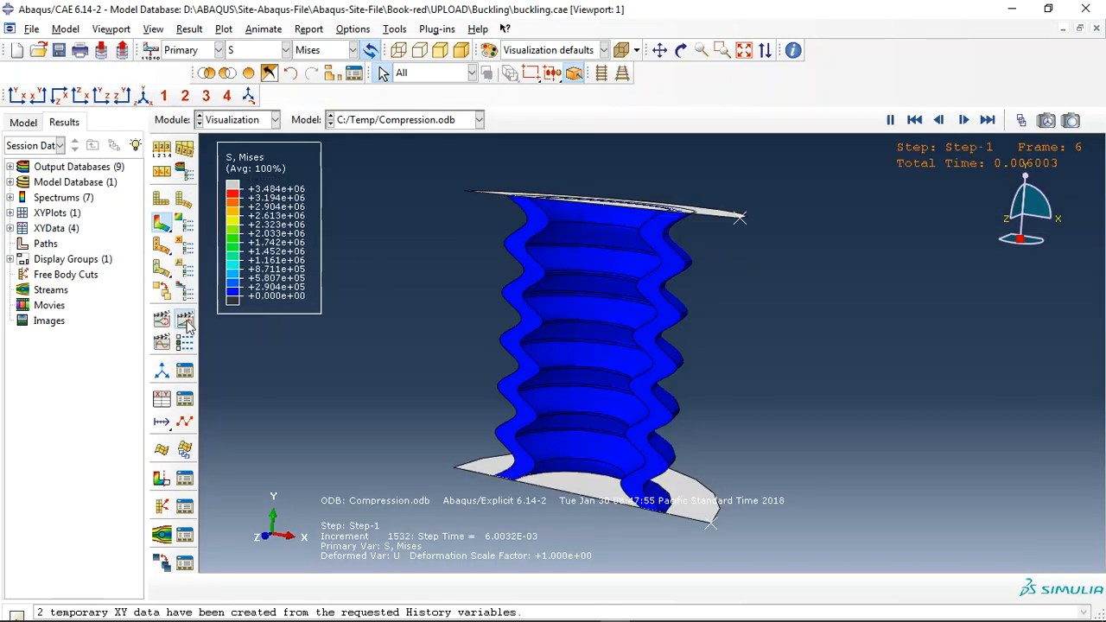
click(964, 121)
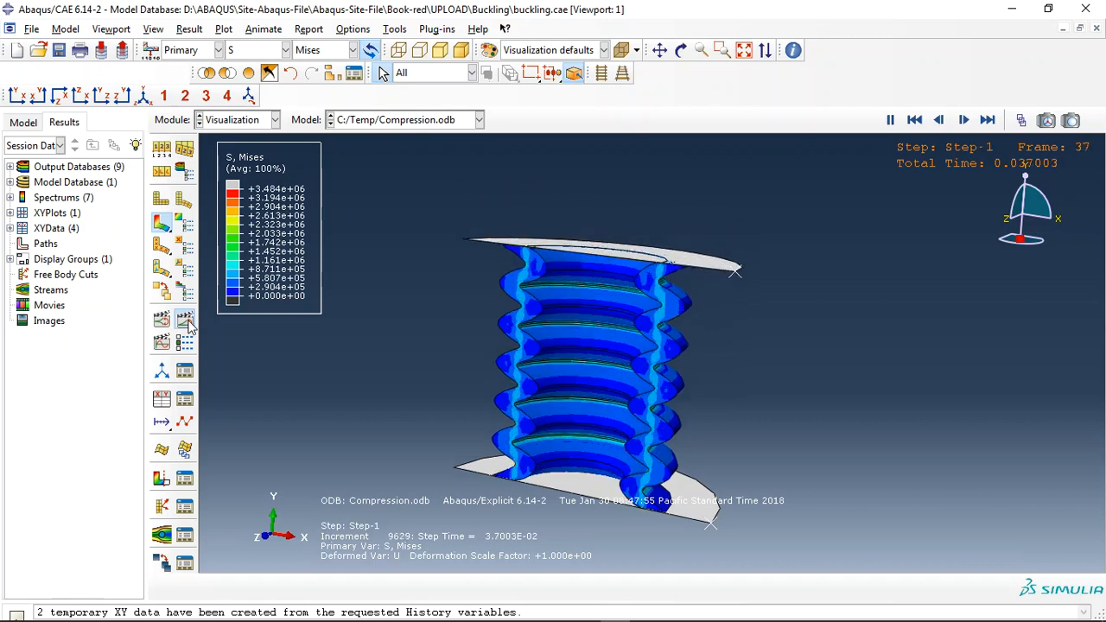
click(964, 121)
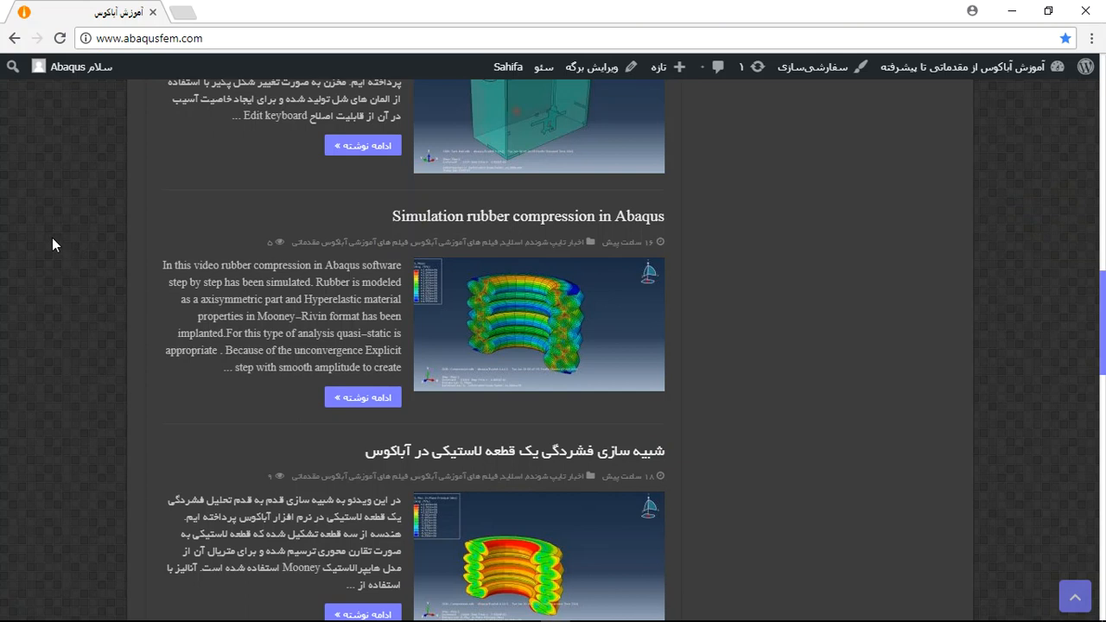
mouse_move(346, 311)
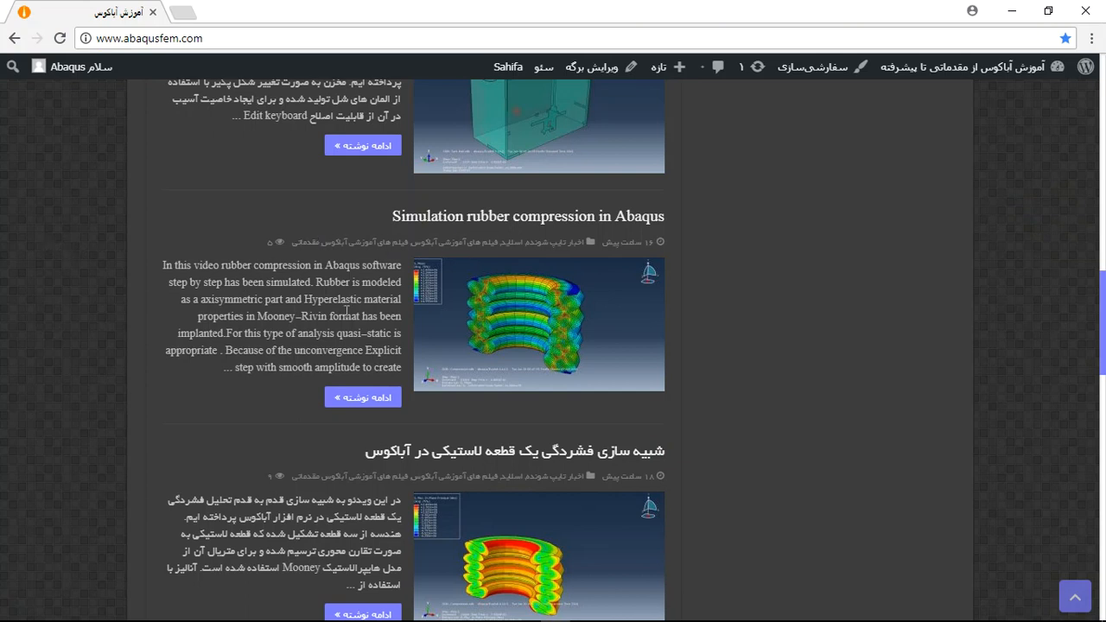
mouse_move(168, 299)
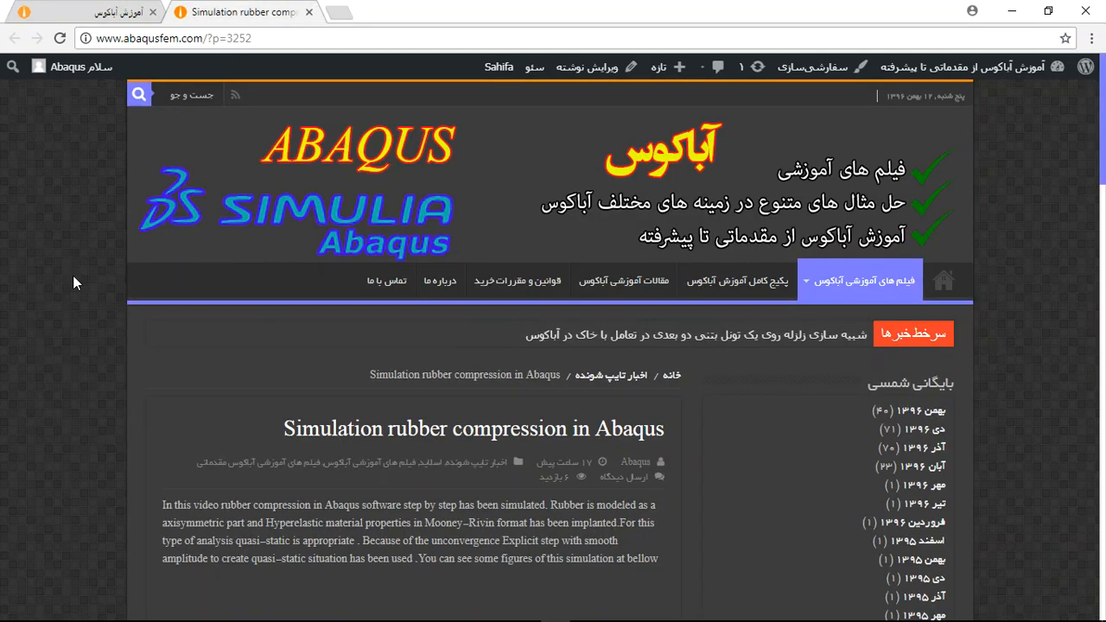
Step: Scroll past the stress-result images to the twenty-dollar purchase section with payment instructions
scroll(down, 3)
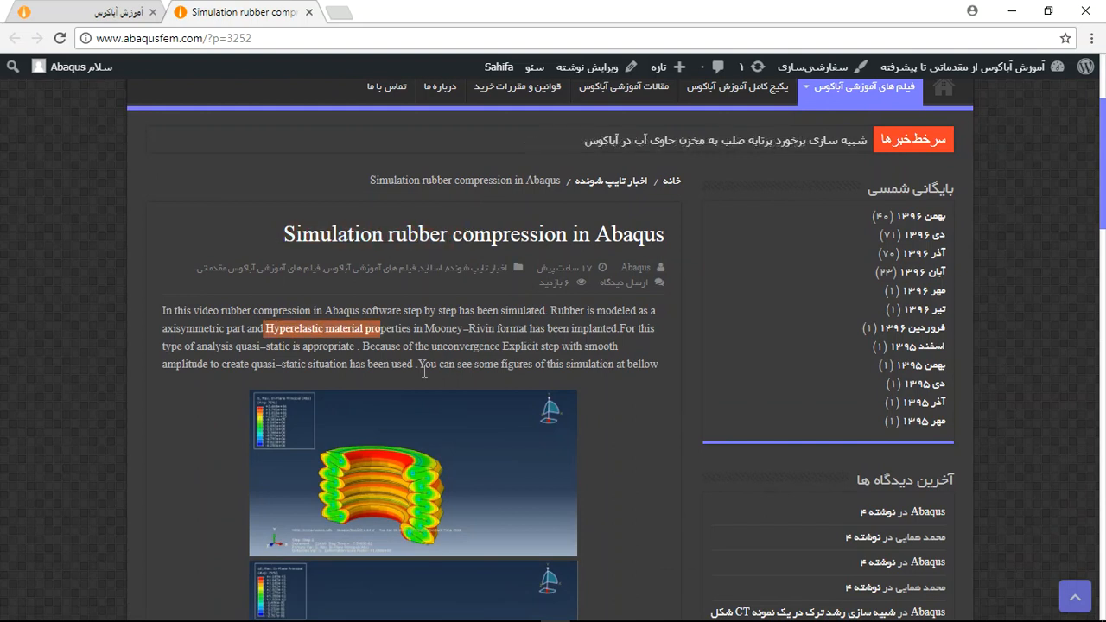
scroll(down, 3)
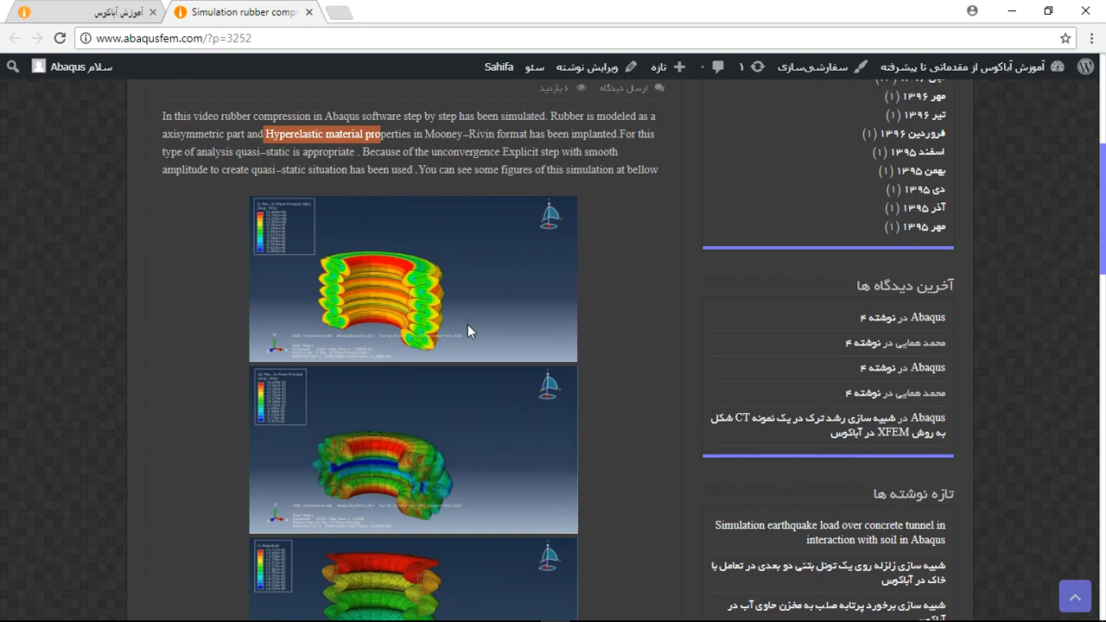
scroll(down, 3)
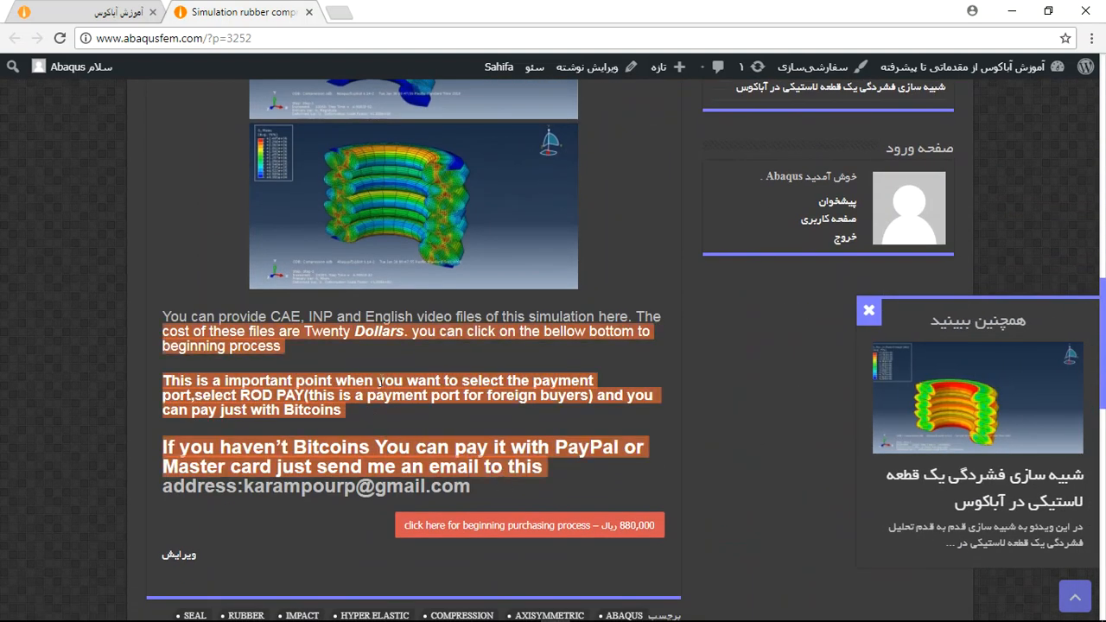
click(325, 316)
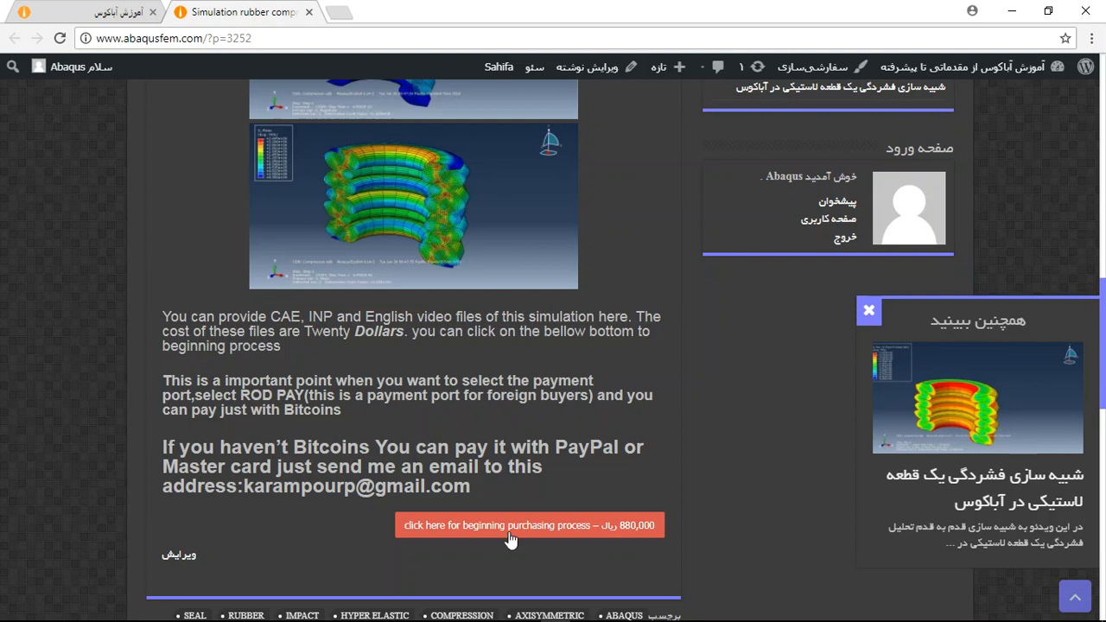
mouse_move(280, 532)
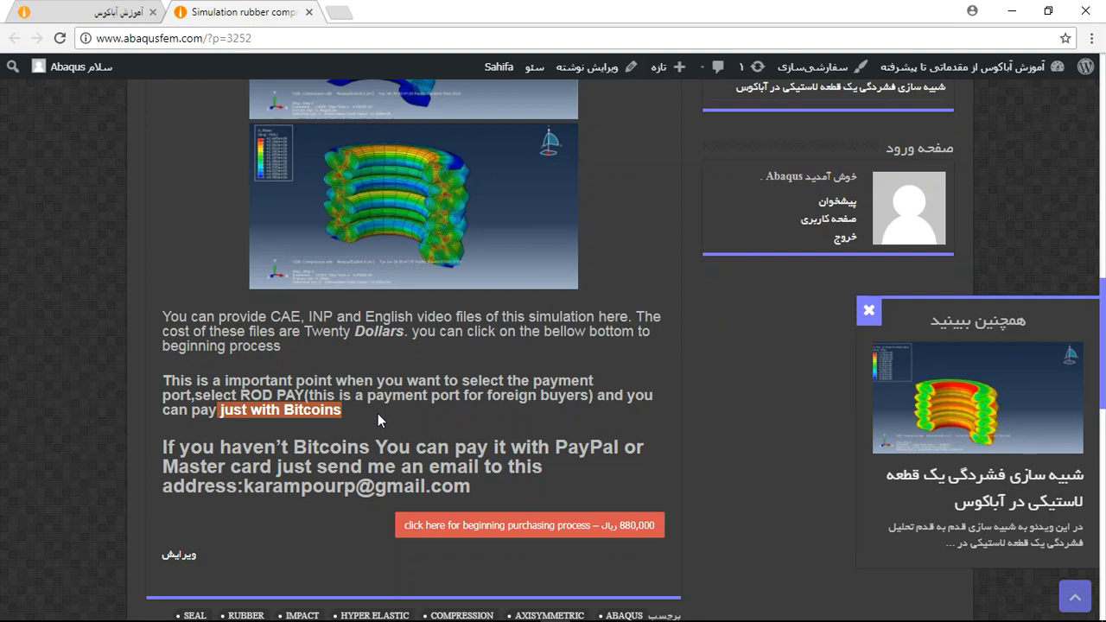
mouse_move(361, 415)
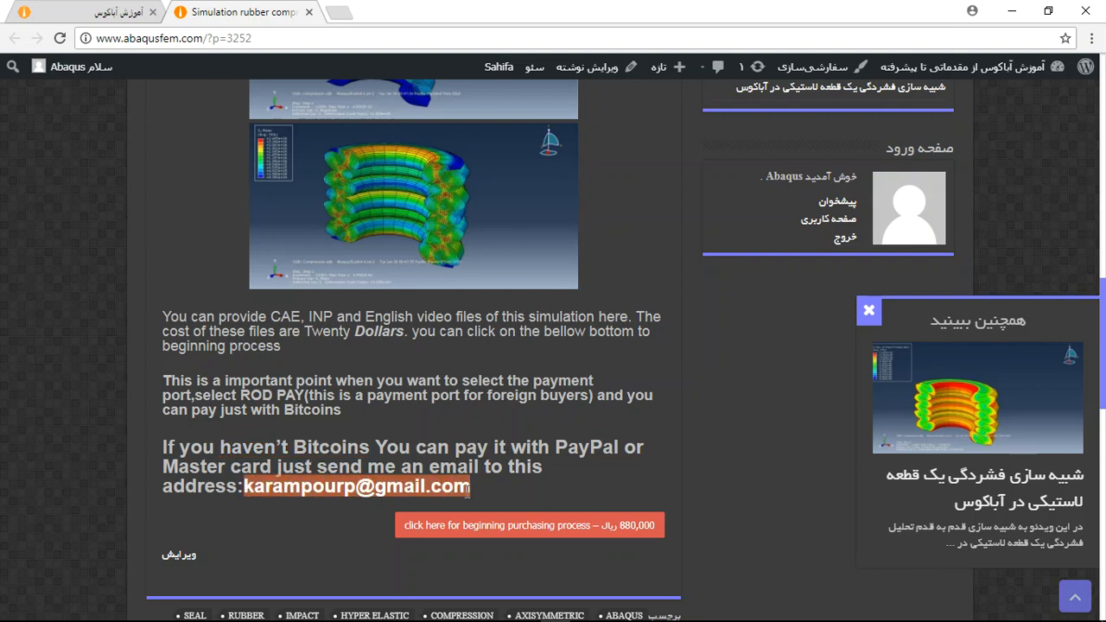
mouse_move(484, 432)
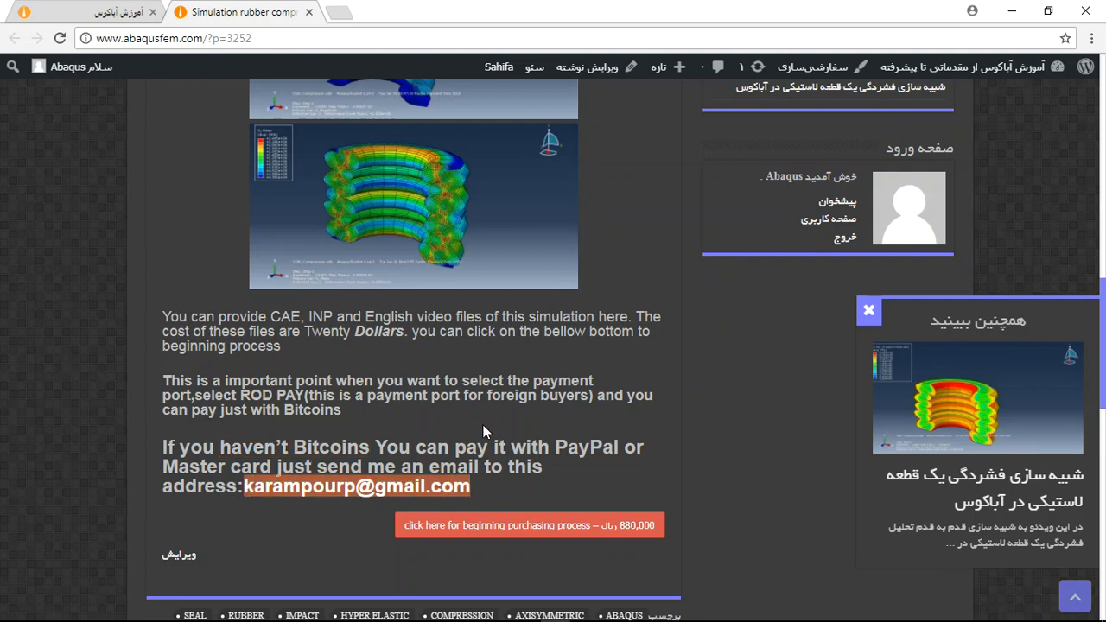